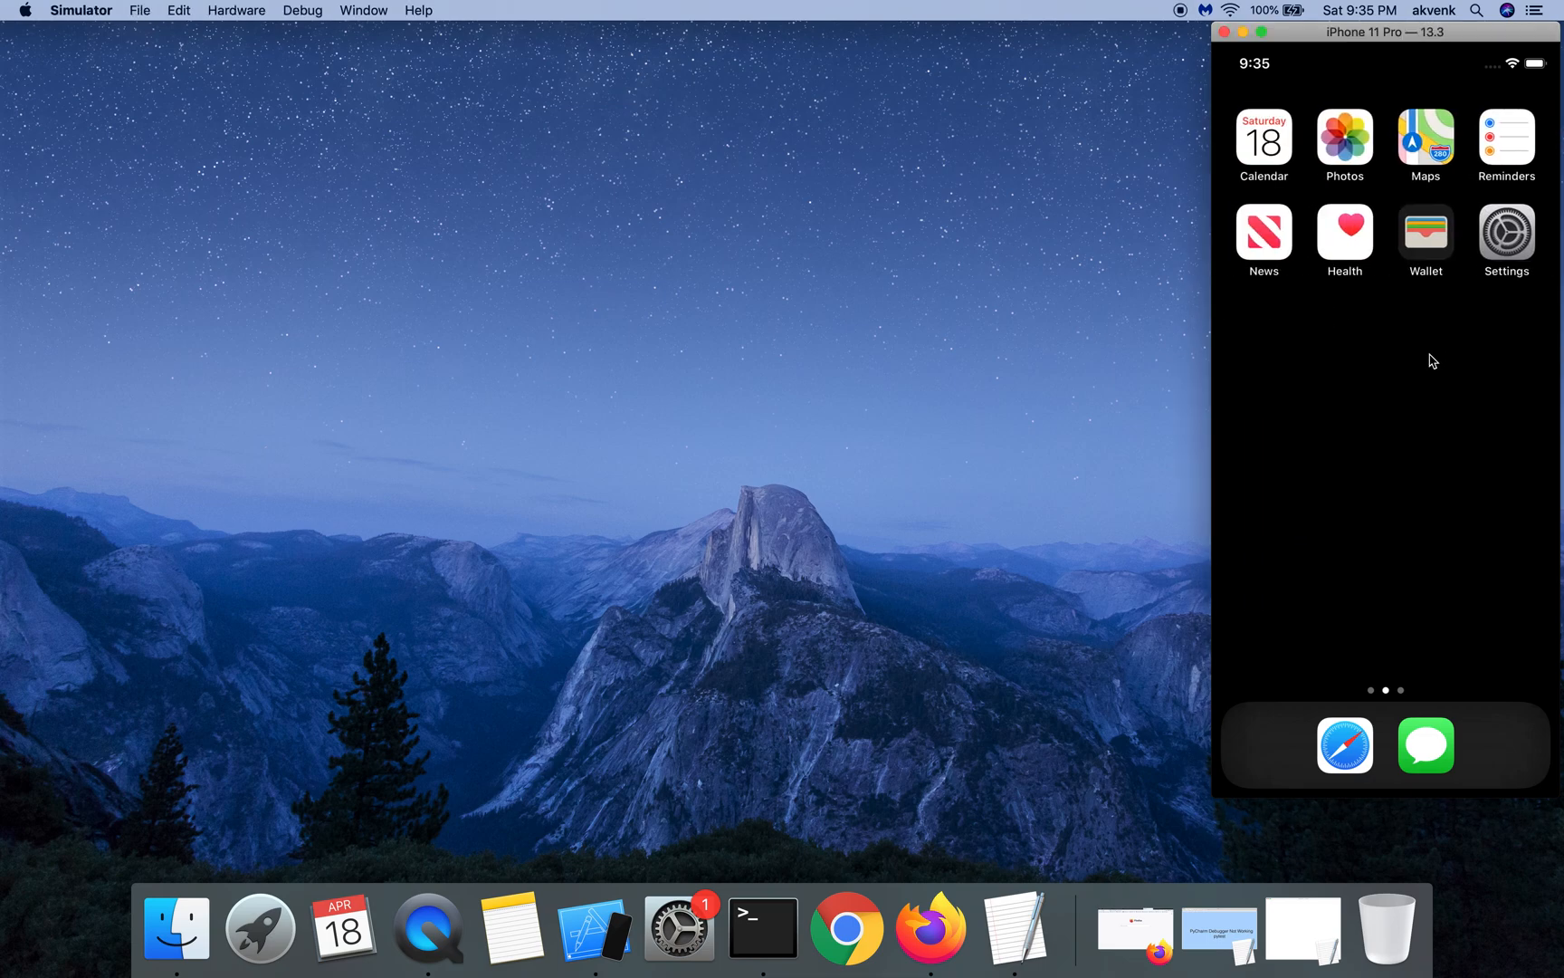
{"action": "mouse_move", "coordinate": [1392, 363]}
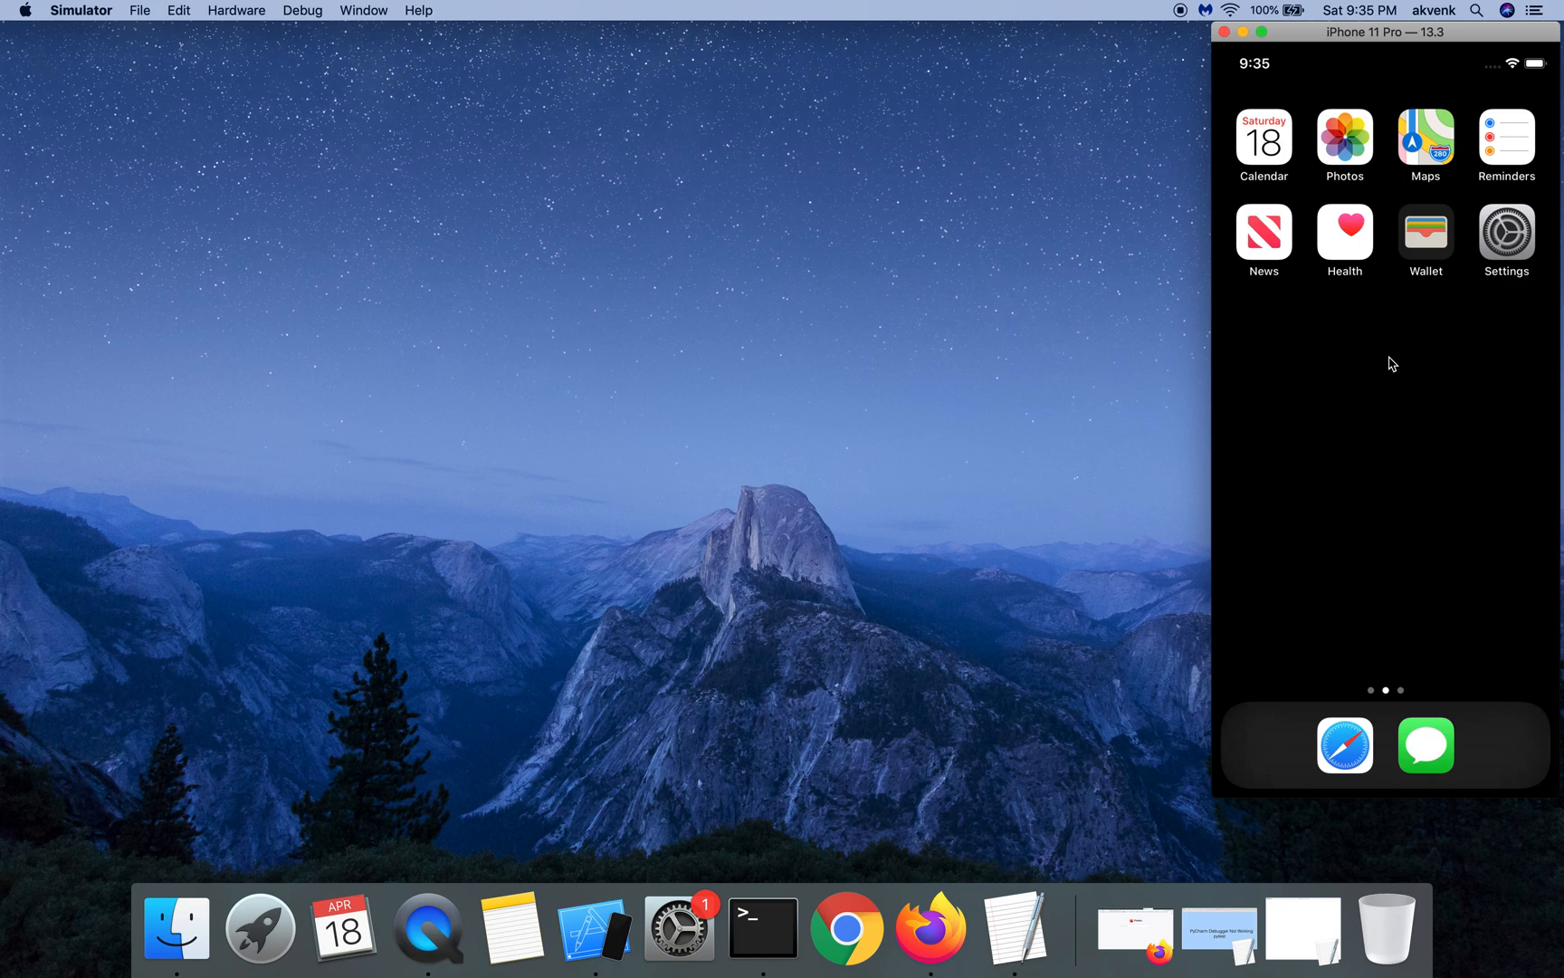
{"action": "mouse_move", "coordinate": [1390, 487]}
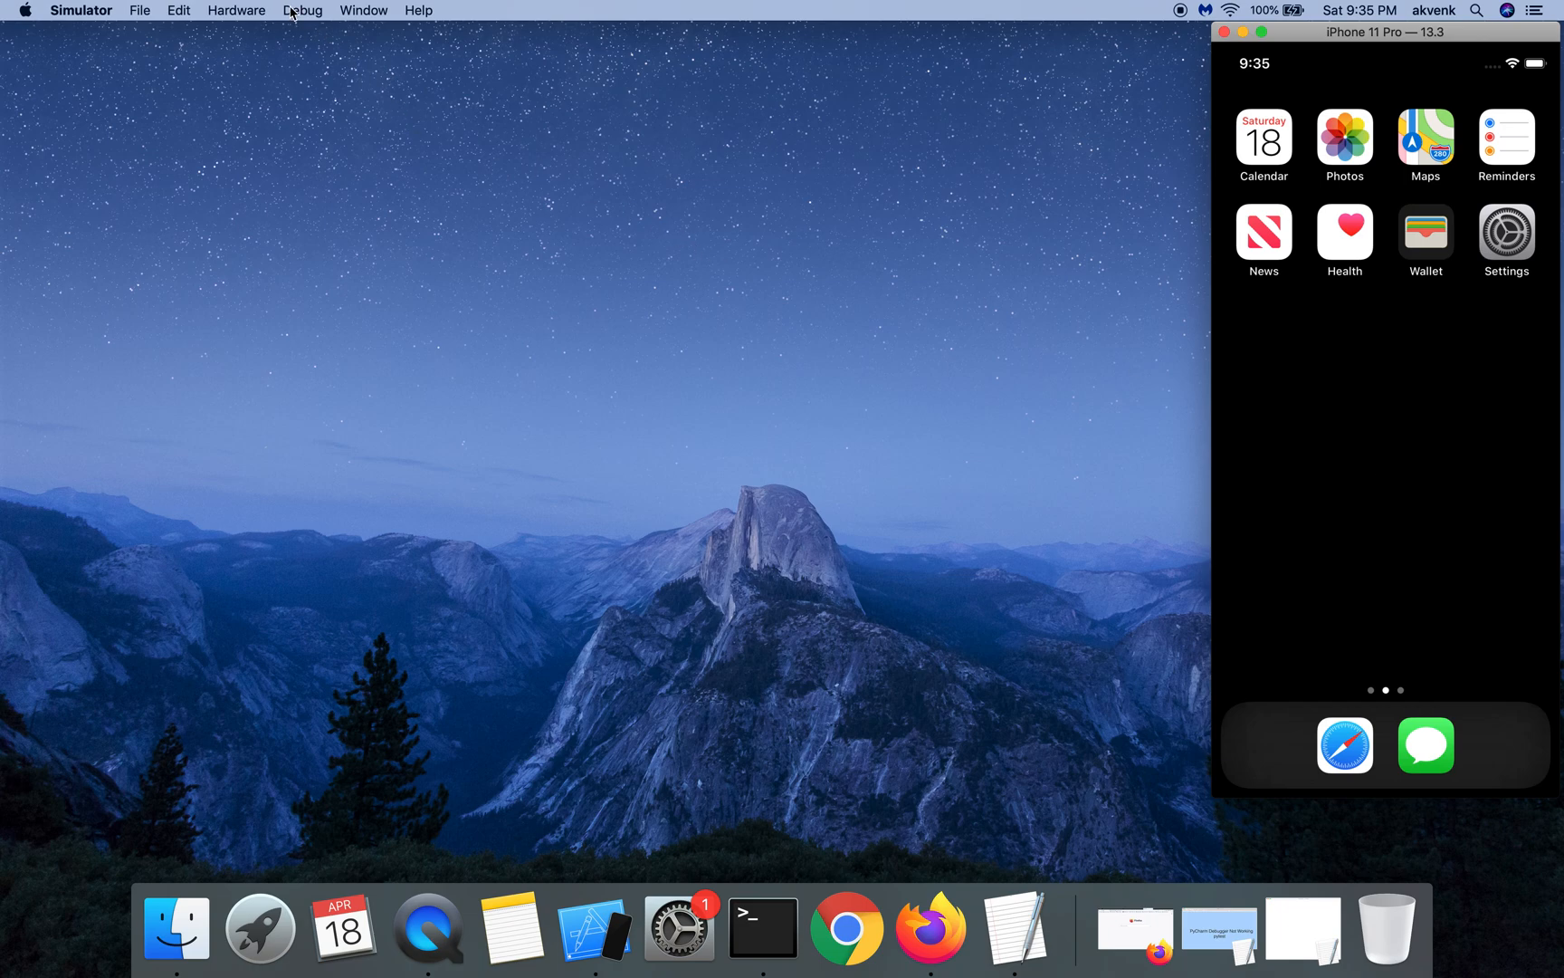
Erase the iPhone 11 Pro's content and settings from the Hardware menu and confirm Erase
{"action": "left_click", "coordinate": [236, 10]}
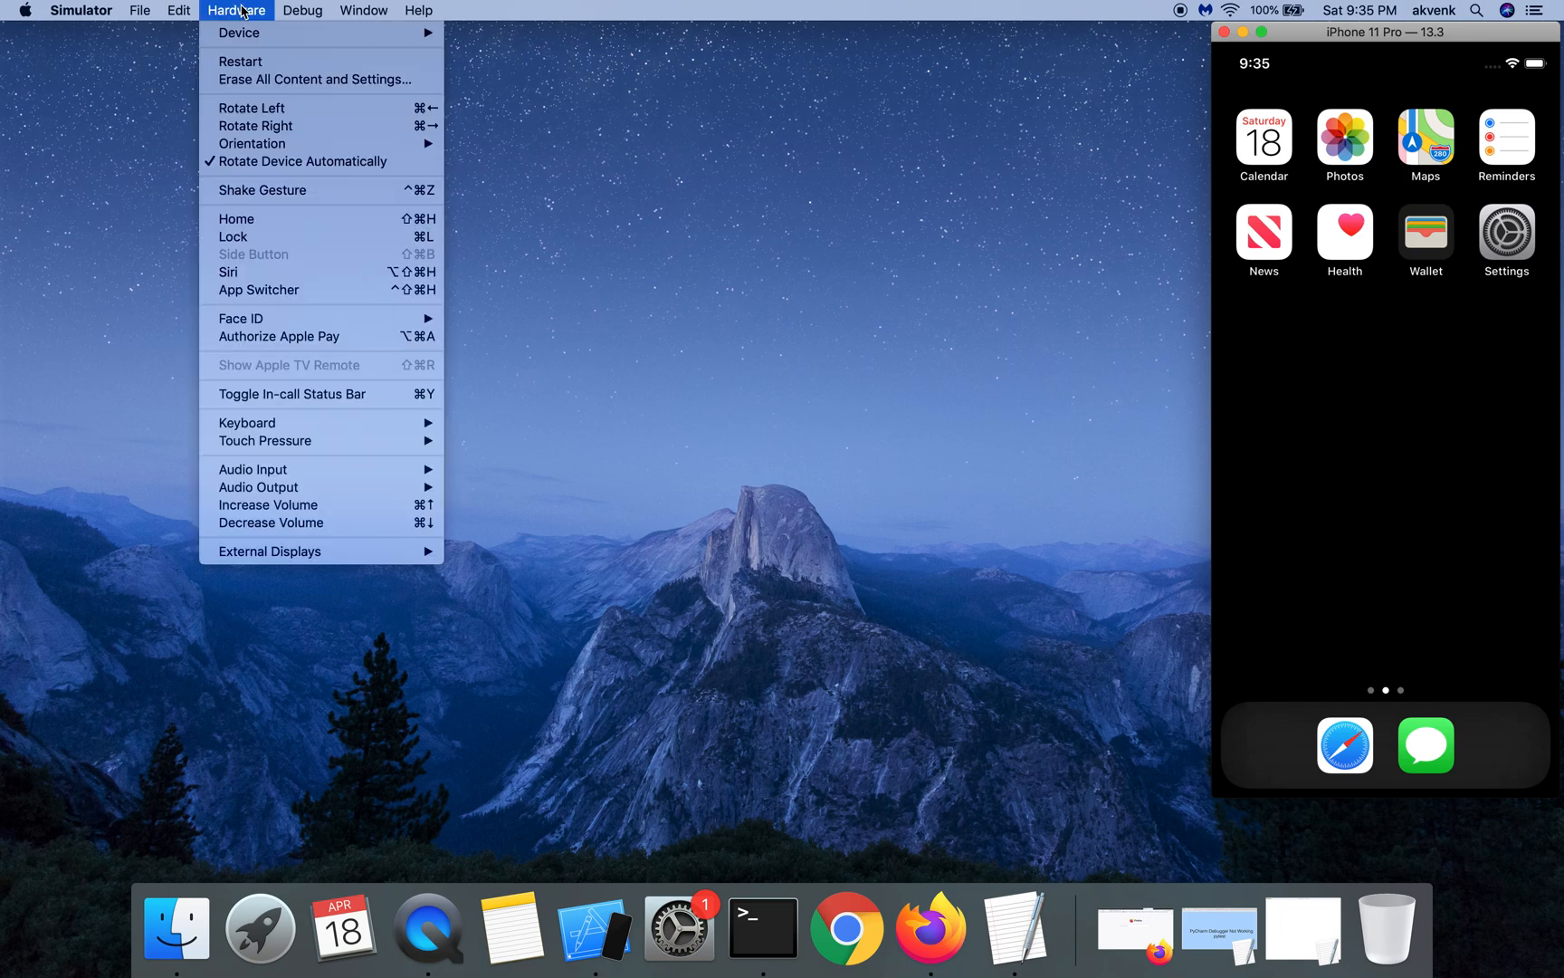
{"action": "mouse_move", "coordinate": [313, 78]}
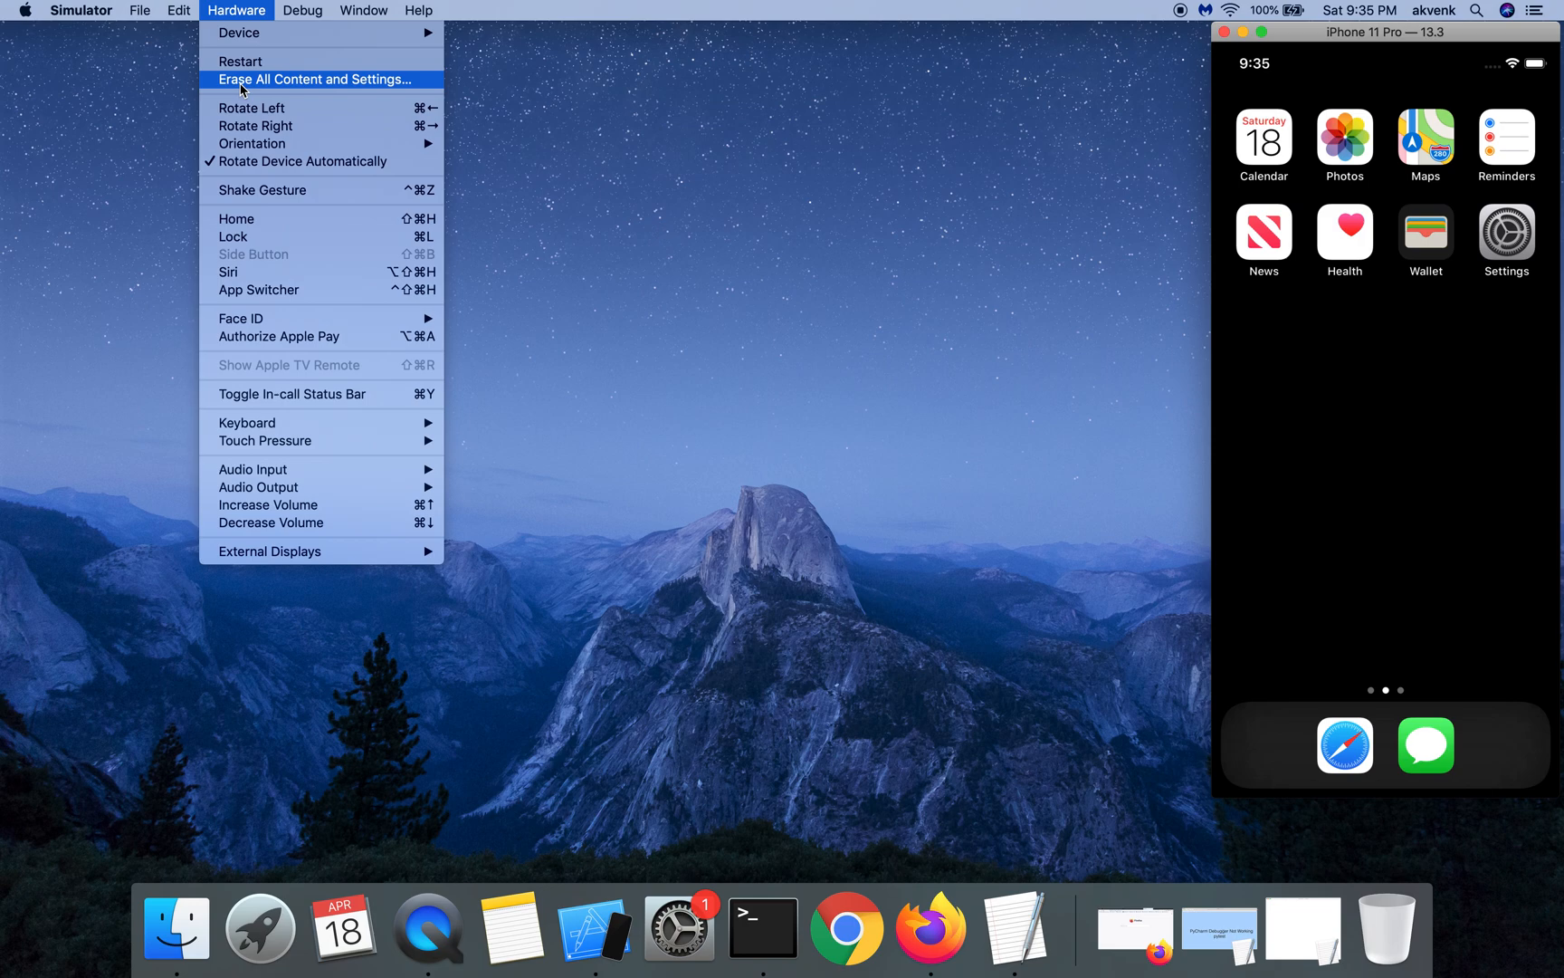
{"action": "left_click", "coordinate": [312, 80]}
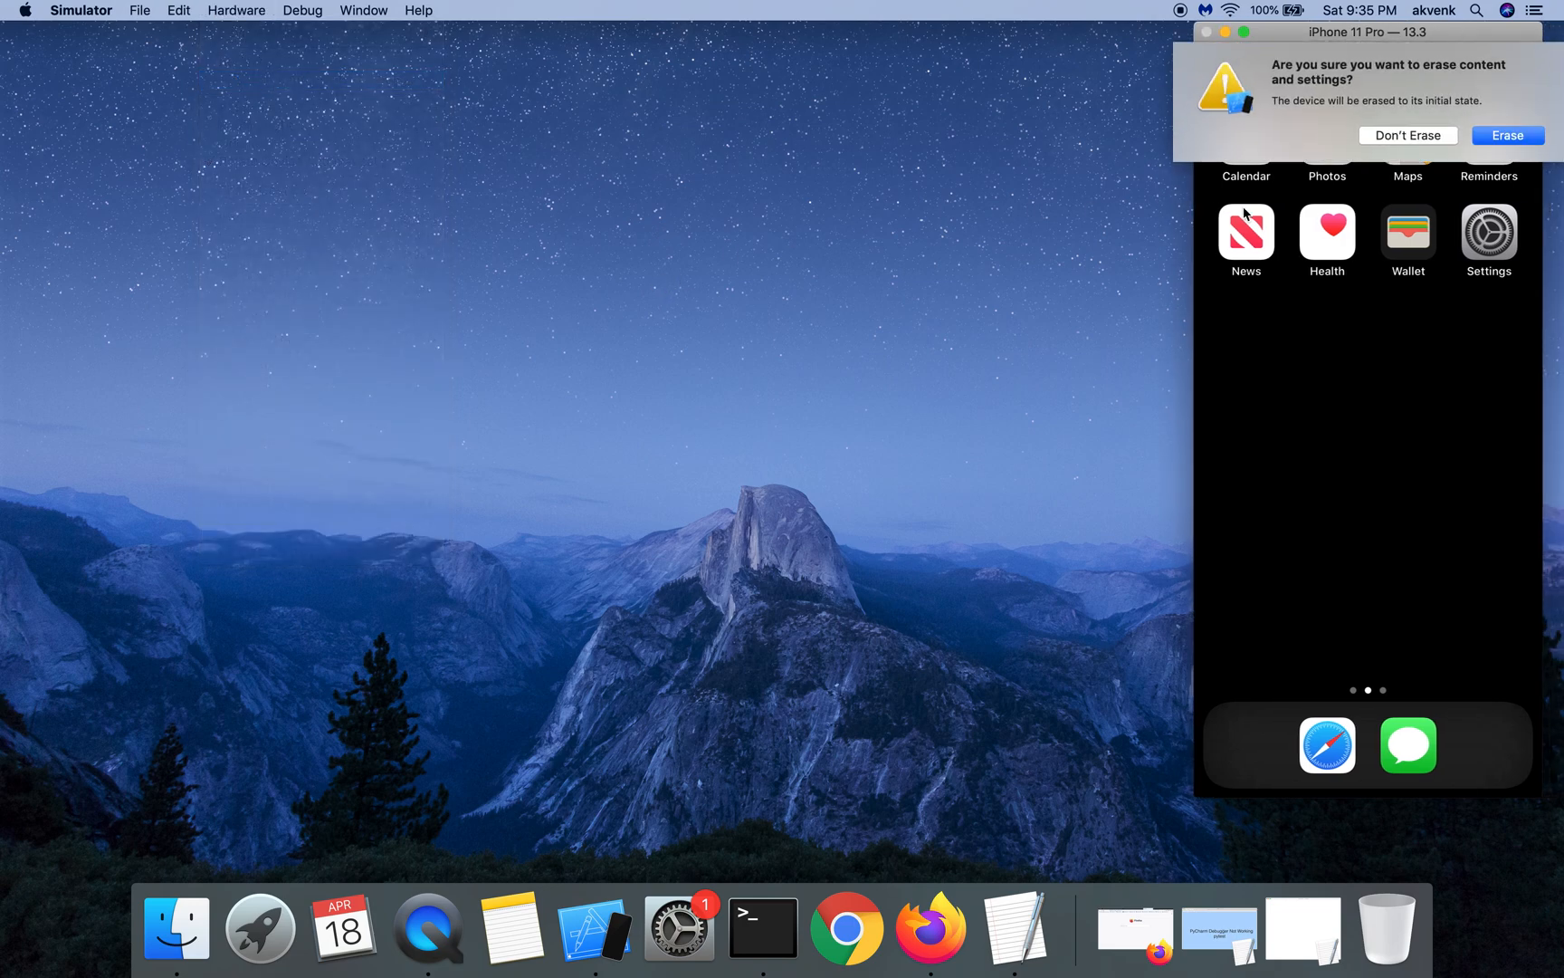
{"action": "left_click", "coordinate": [1407, 135]}
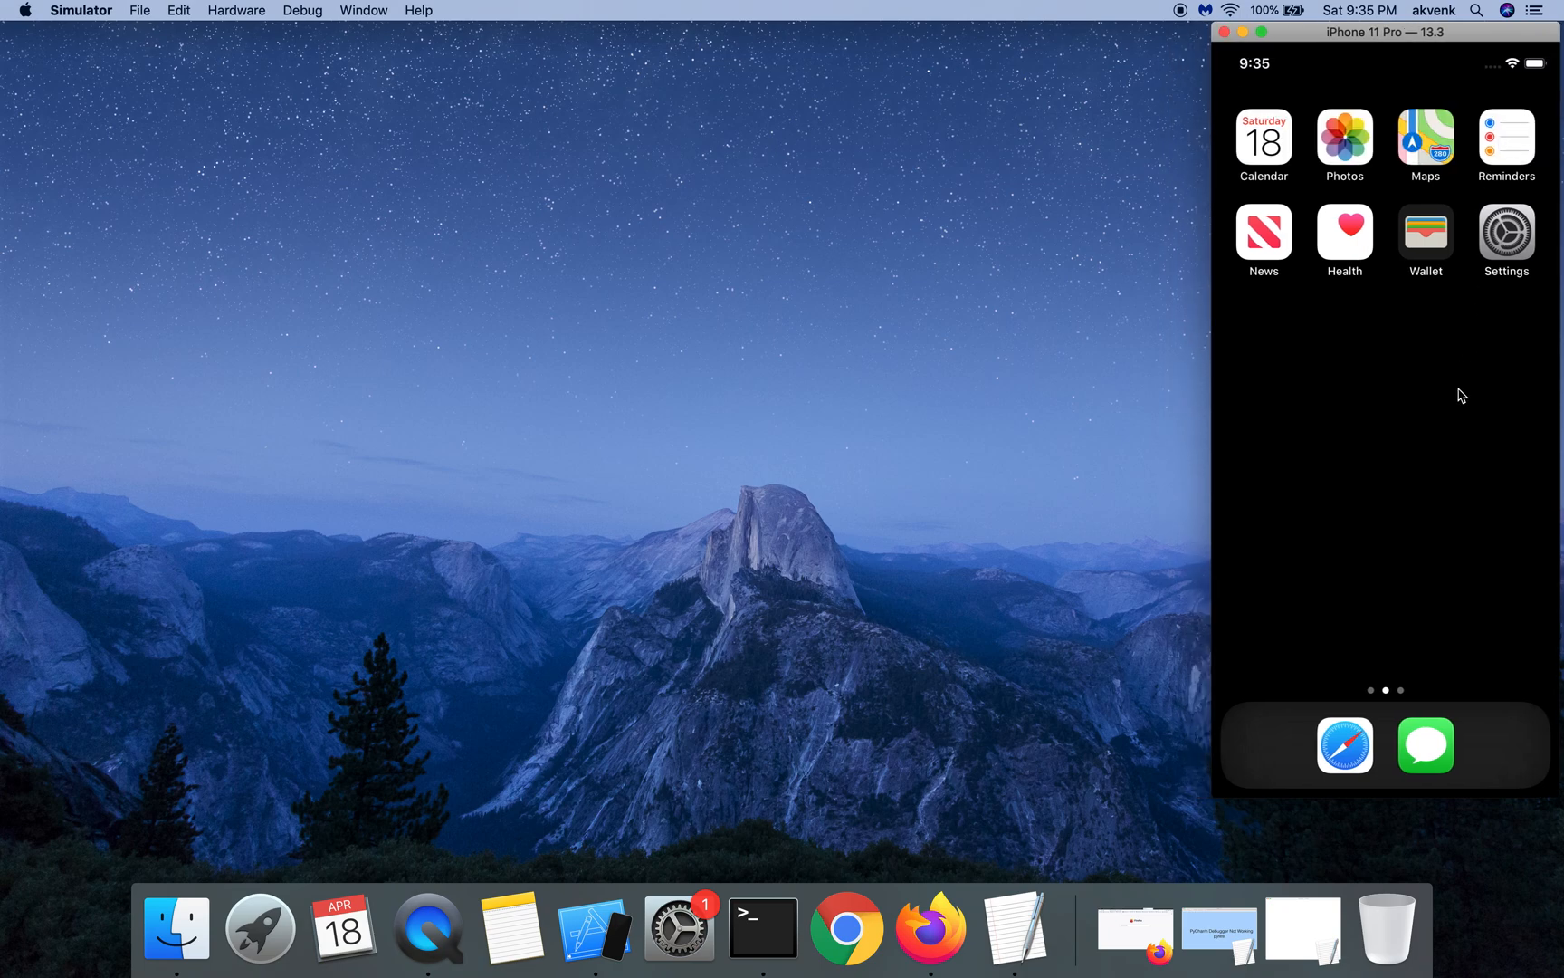
{"action": "mouse_move", "coordinate": [1457, 402]}
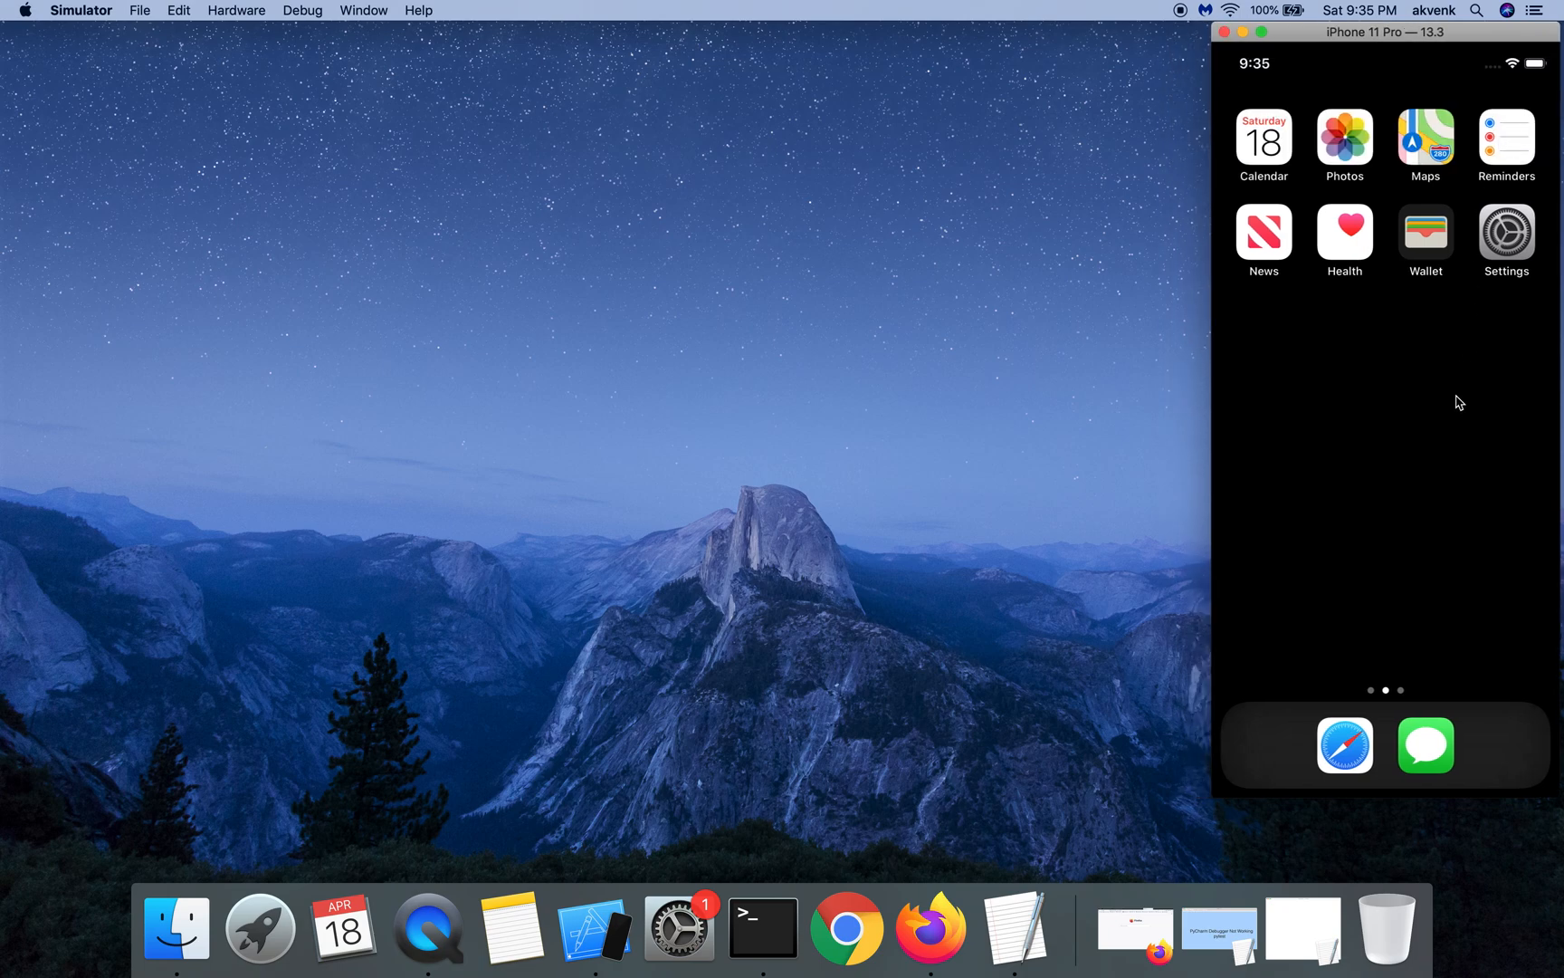